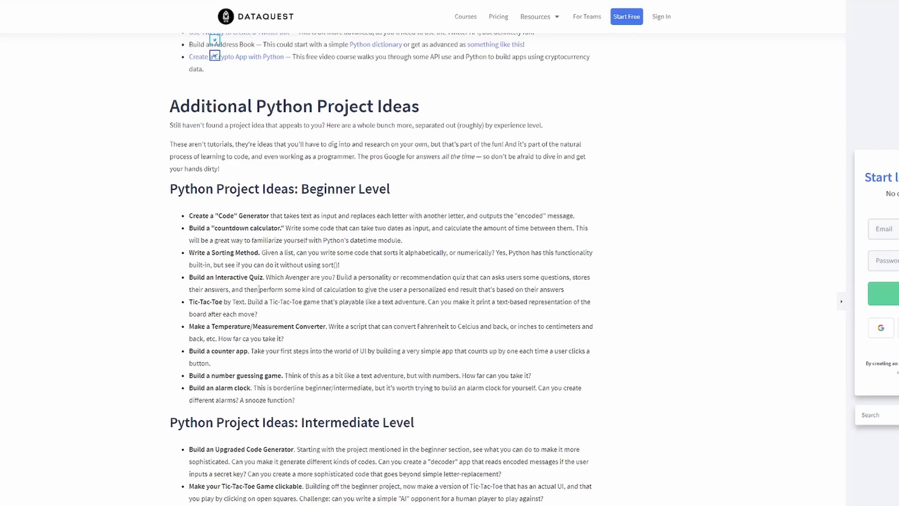
scroll(up, 3)
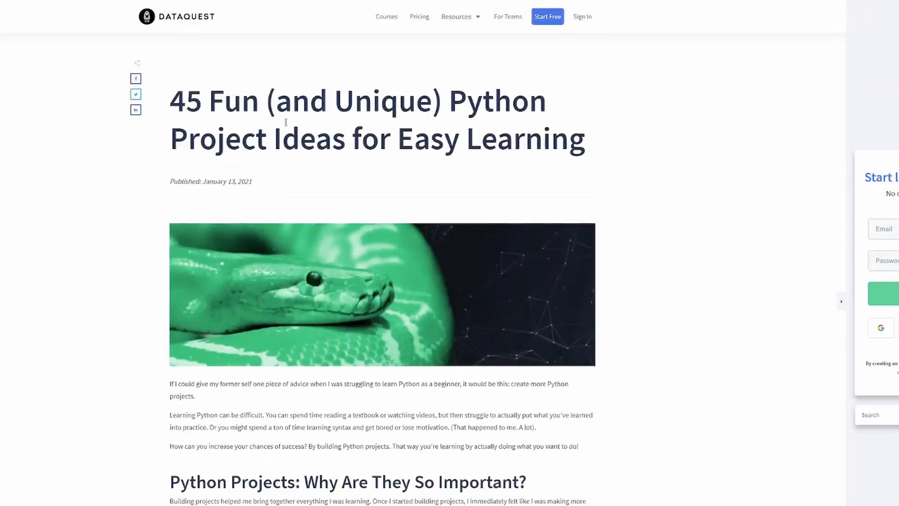
mouse_move(352, 169)
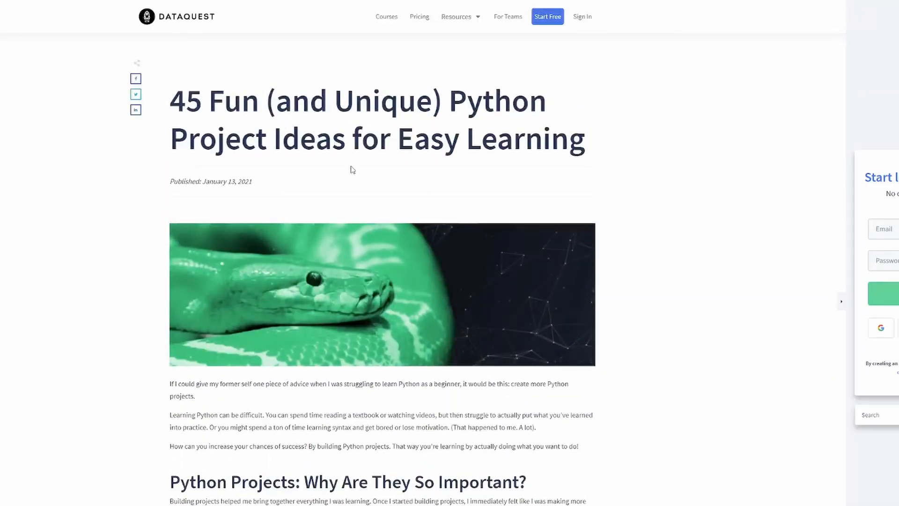
scroll(down, 3)
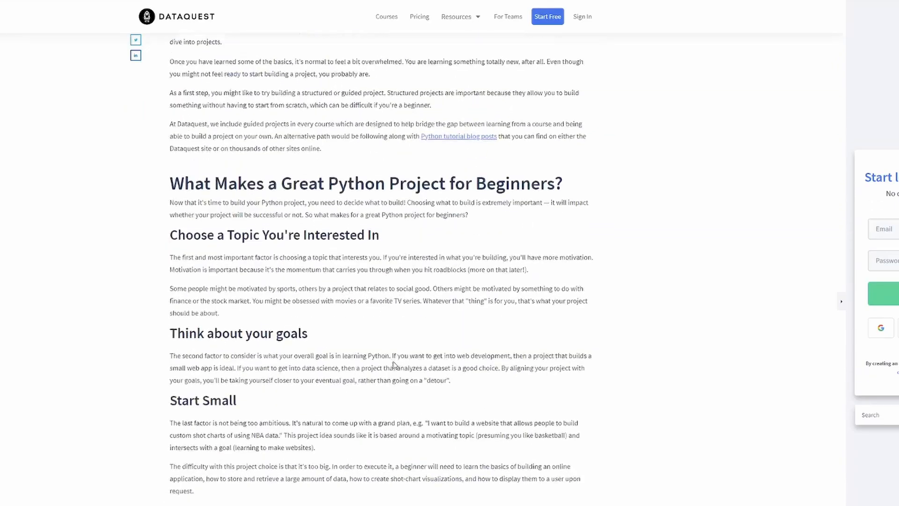
scroll(down, 3)
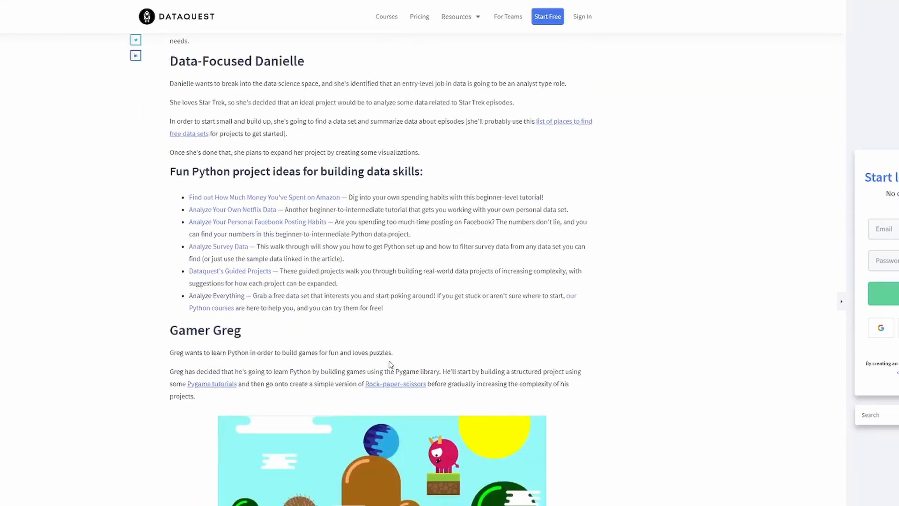
scroll(down, 3)
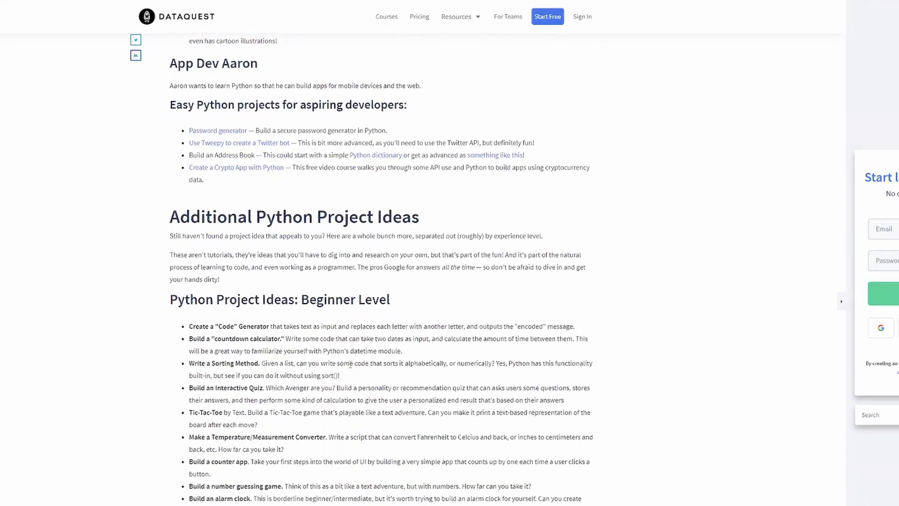
scroll(down, 3)
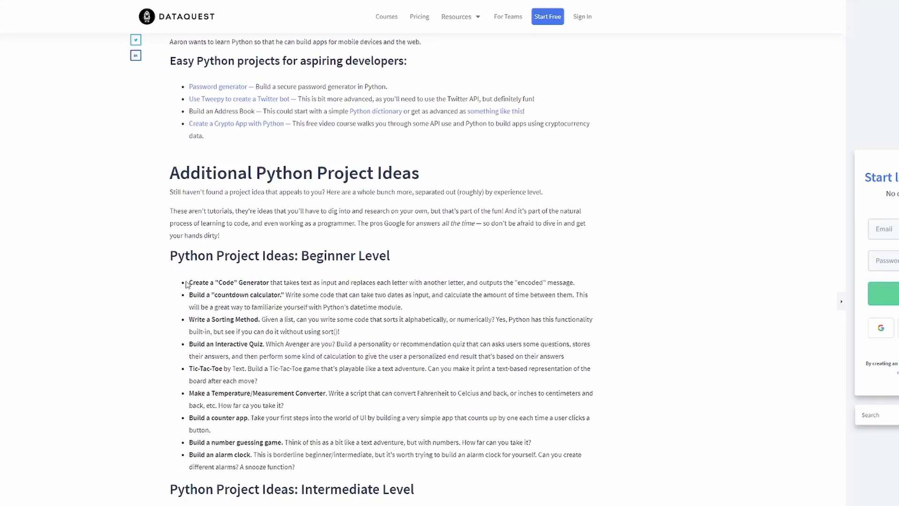
mouse_move(282, 293)
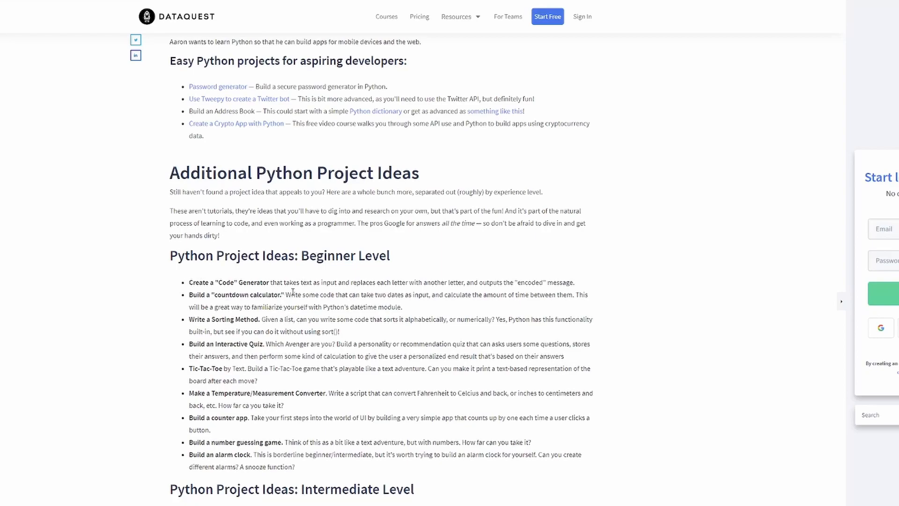
mouse_move(381, 292)
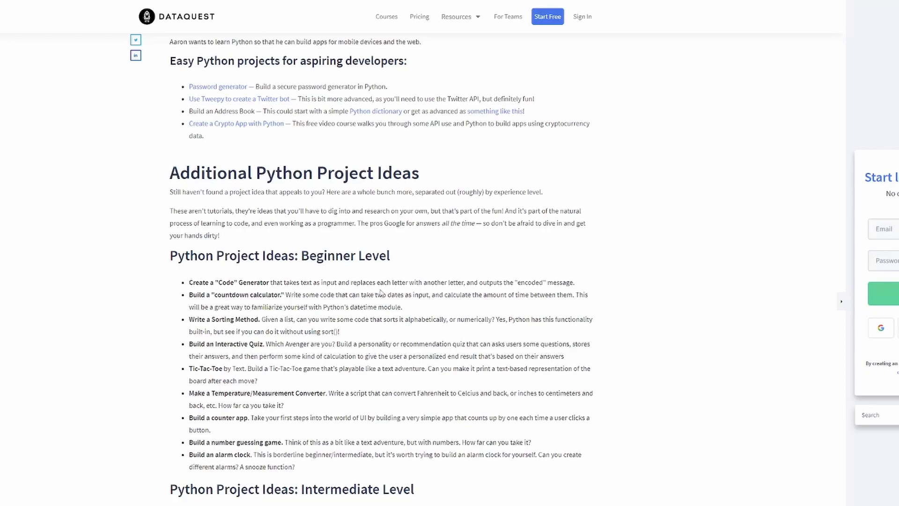
mouse_move(473, 292)
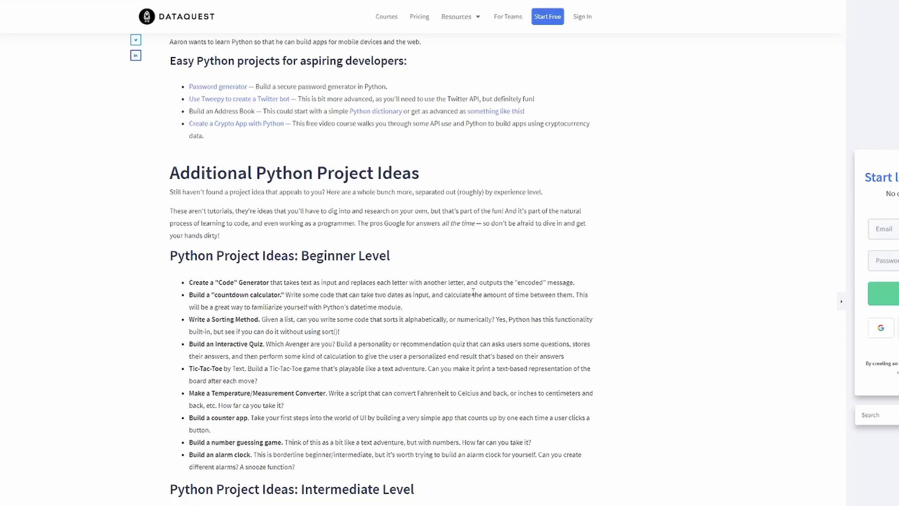